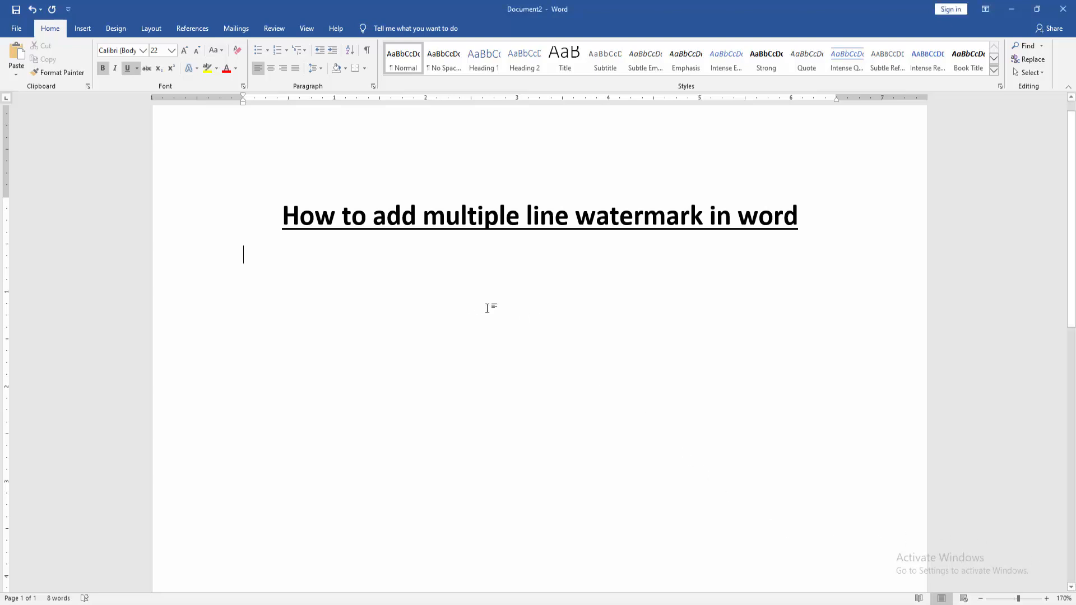
mouse_move(115, 28)
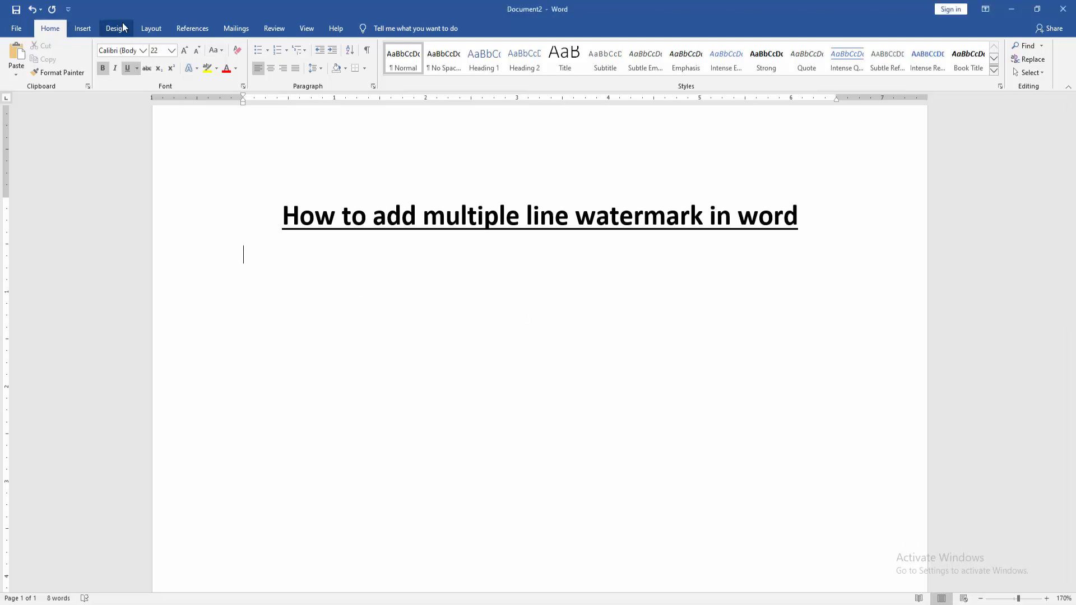
Add a custom text watermark reading 'PDF' to the document
left_click(918, 58)
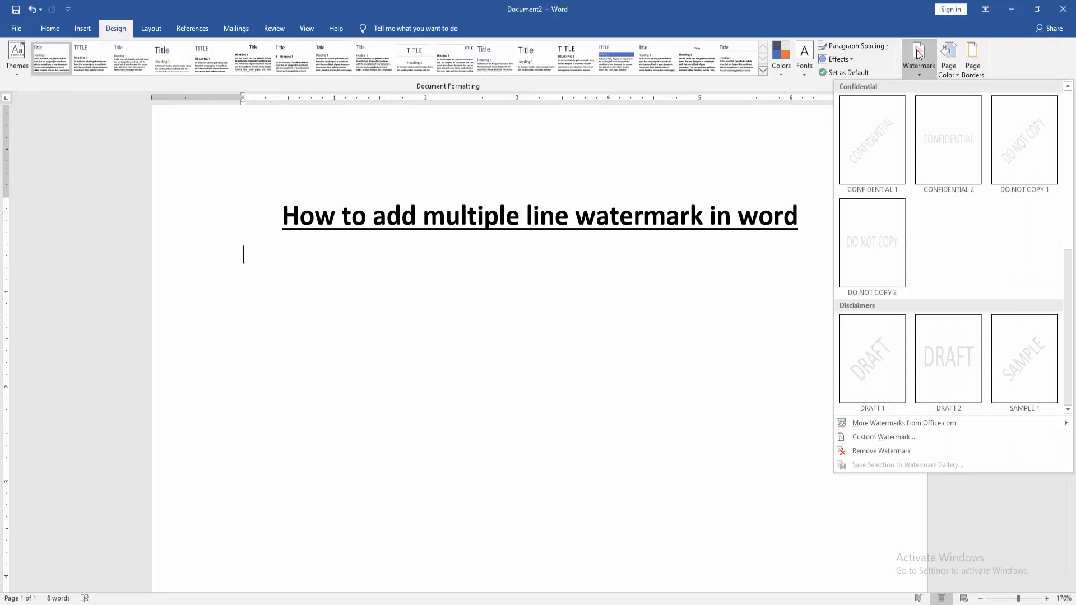
left_click(884, 437)
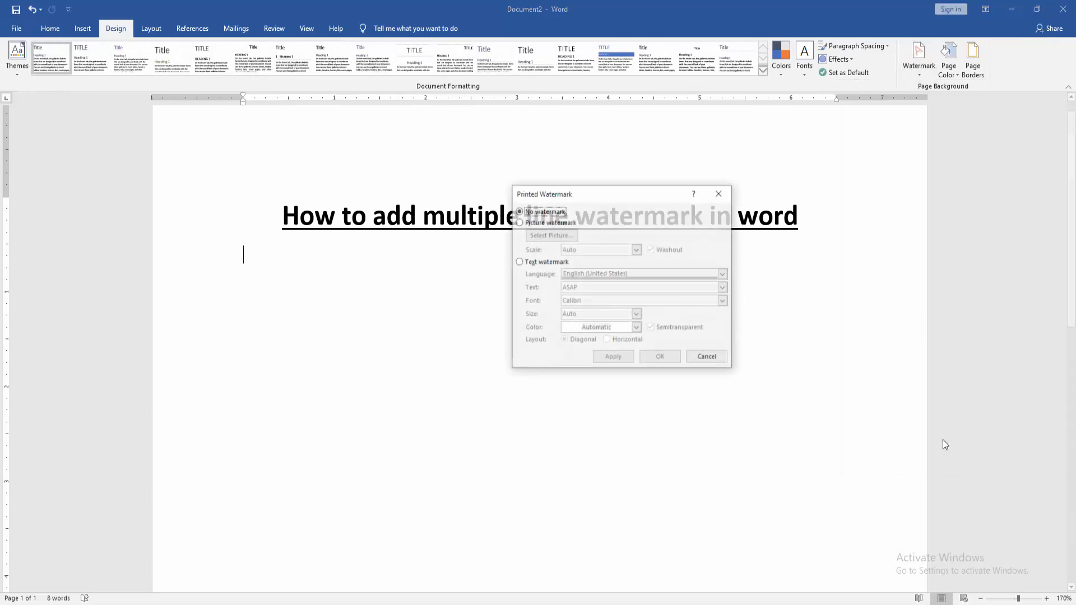
left_click(519, 263)
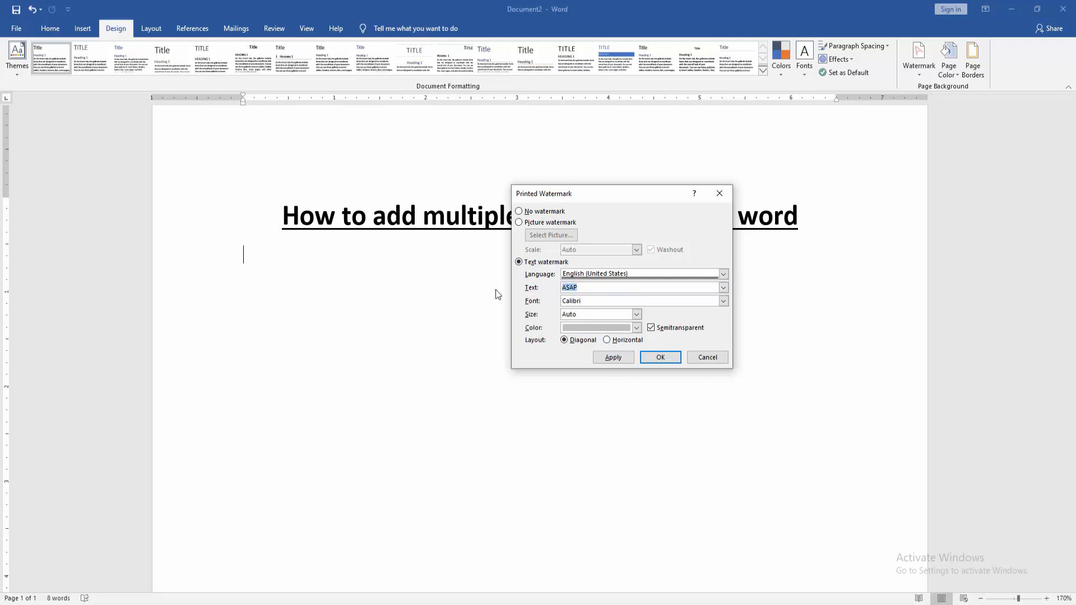
type("PDF")
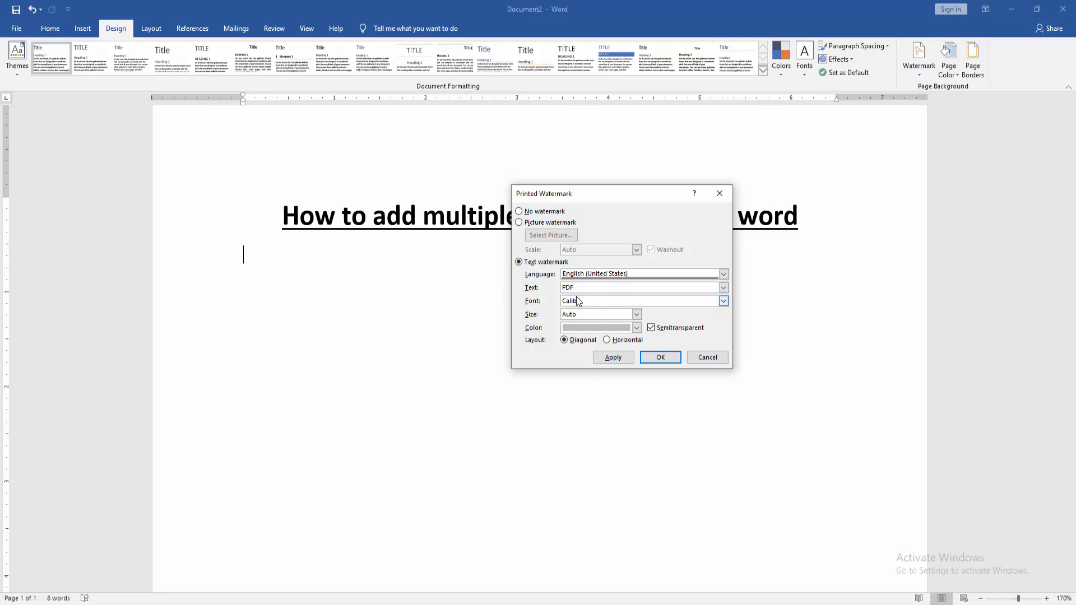
left_click(659, 357)
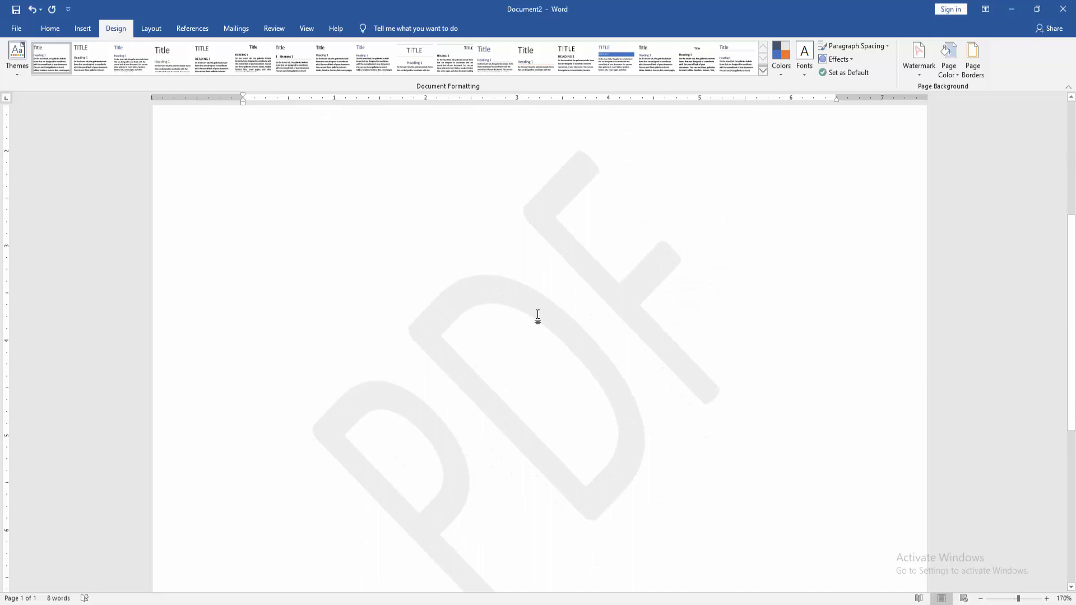
Change the PDF watermark to a horizontal layout with semitransparency turned off
left_click(918, 57)
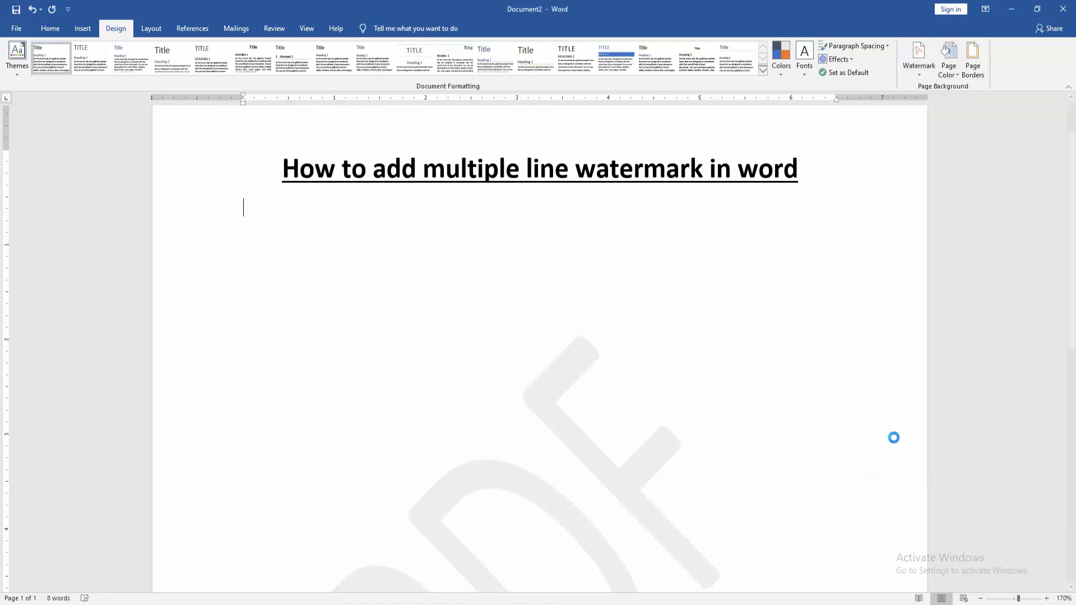
left_click(918, 55)
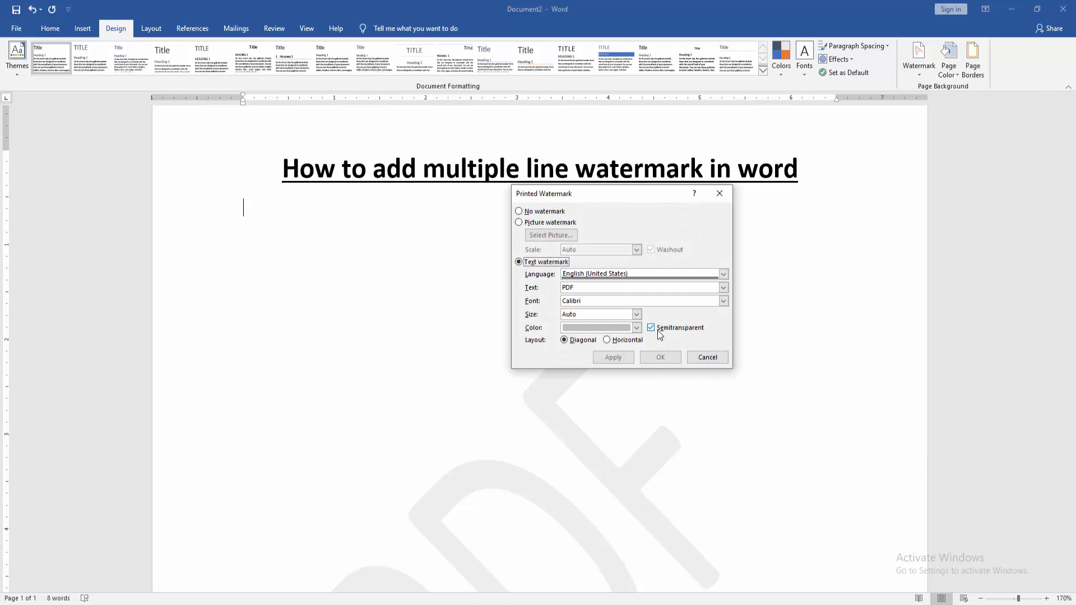
left_click(651, 327)
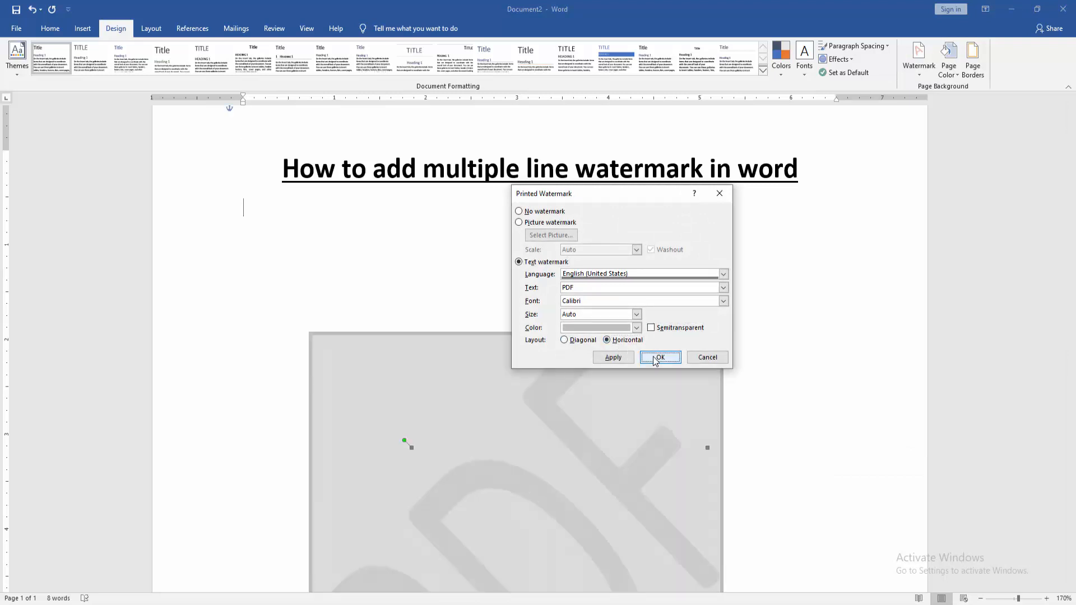
left_click(660, 357)
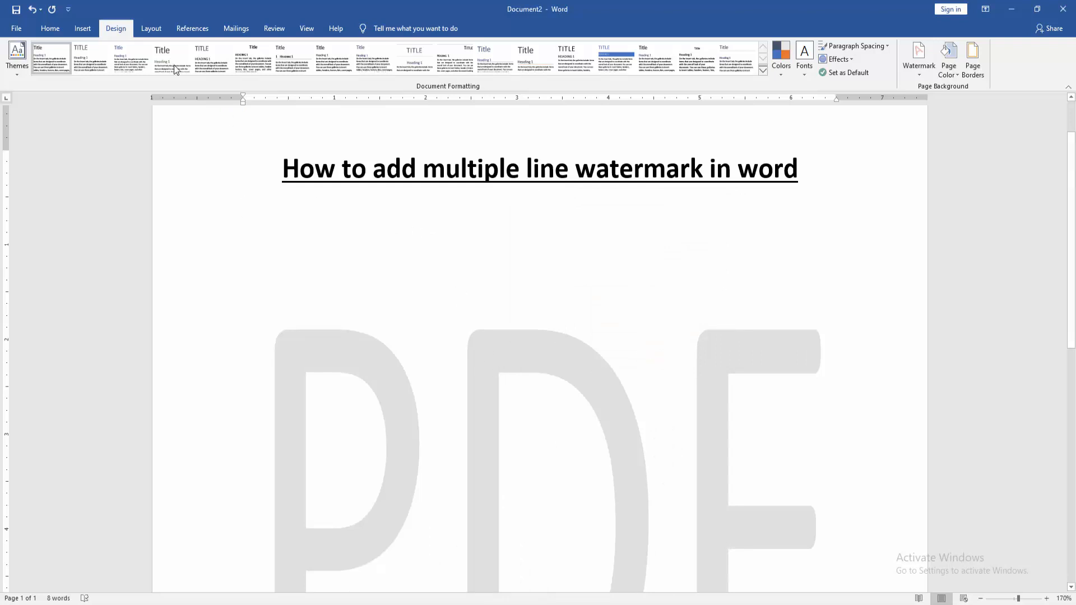
In header editing, select the PDF watermark and drag a copy lower down the page
left_click(82, 28)
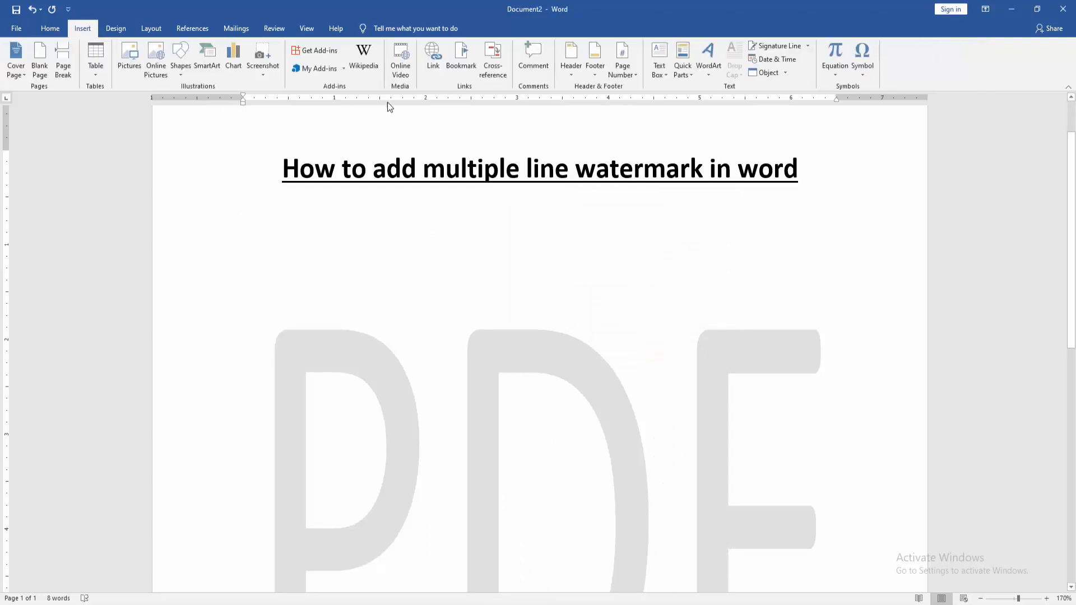
left_click(570, 58)
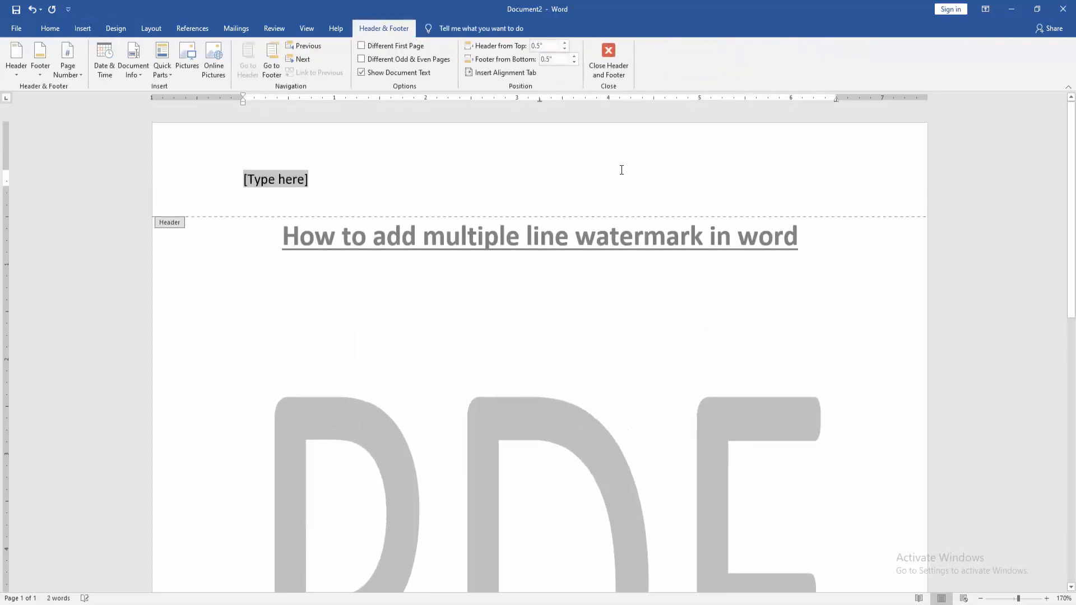
scroll("down", 3)
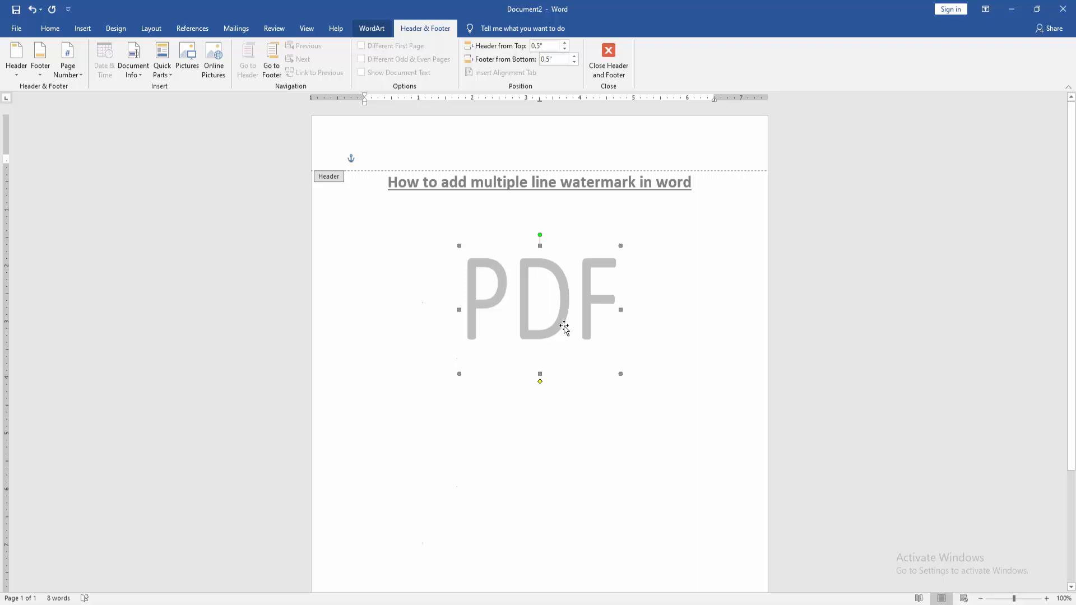
right_click(564, 328)
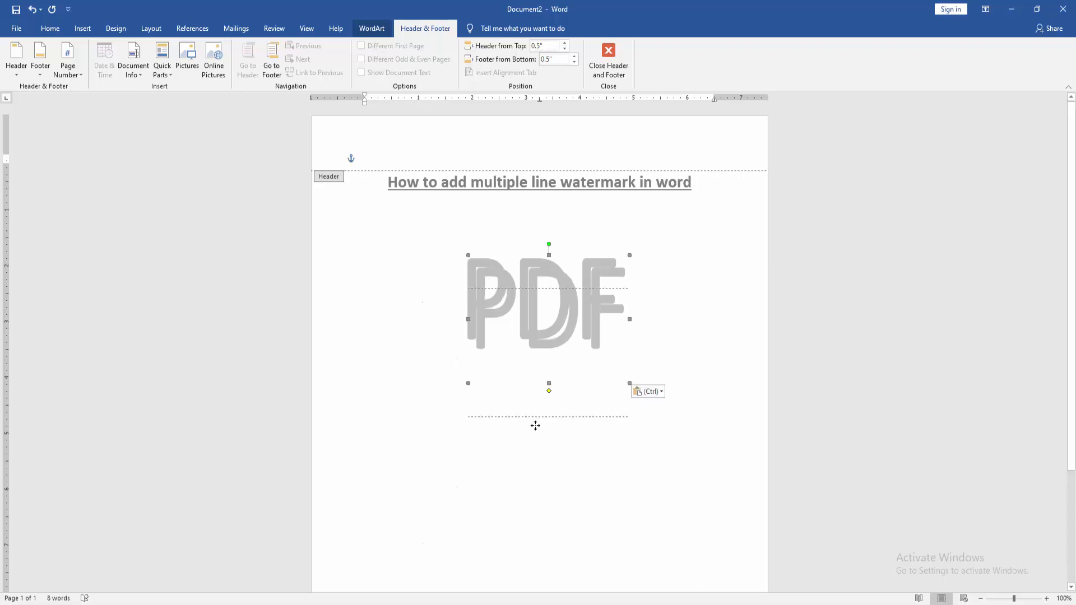
left_click_drag(548, 389, 540, 491)
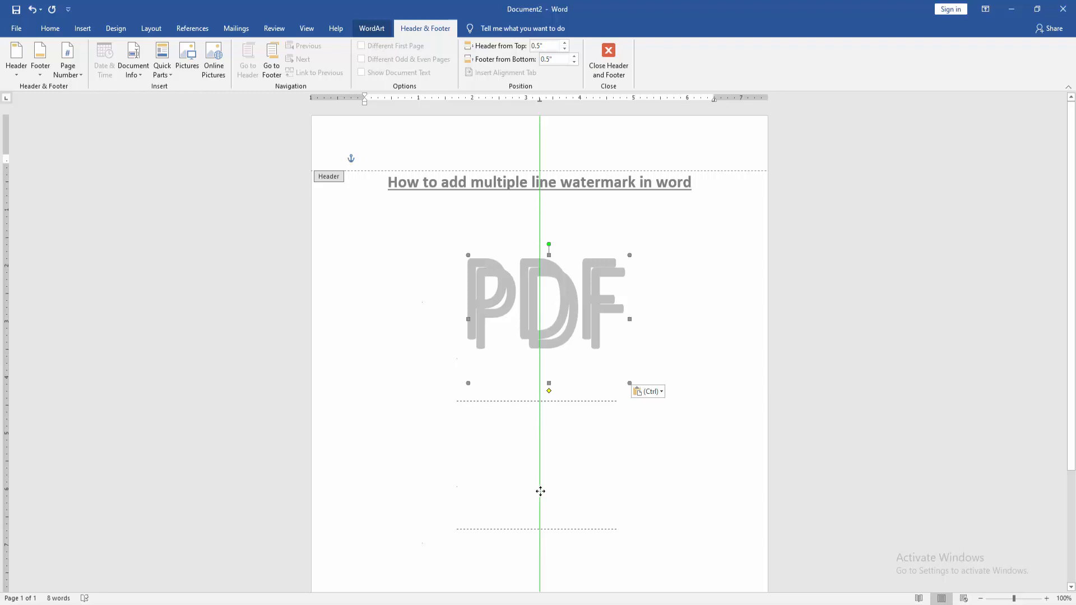